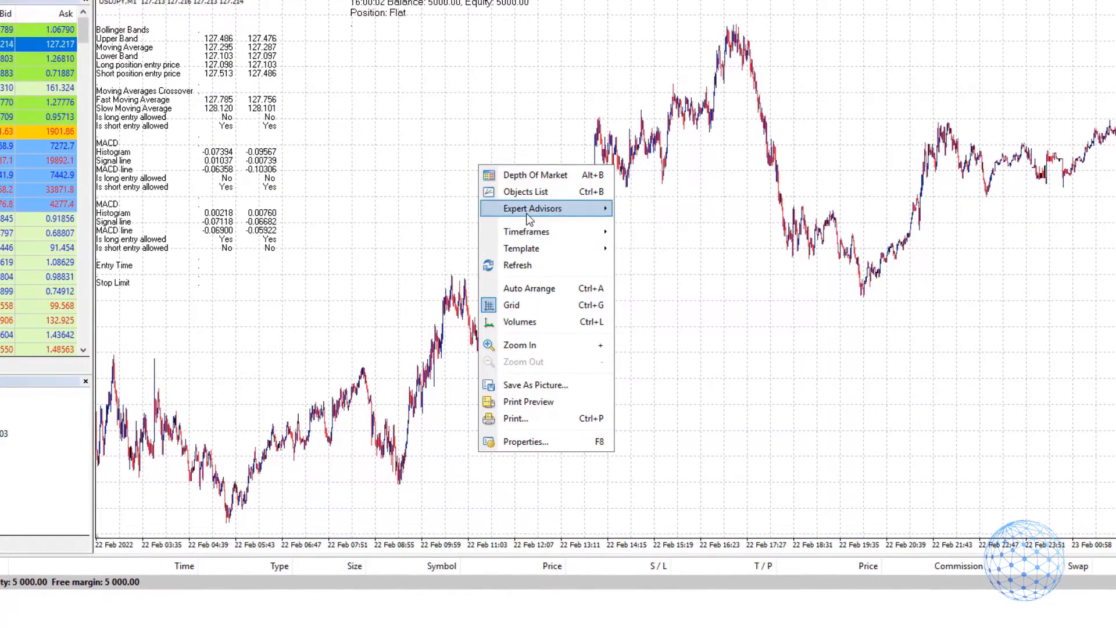
pyautogui.moveTo(532, 208)
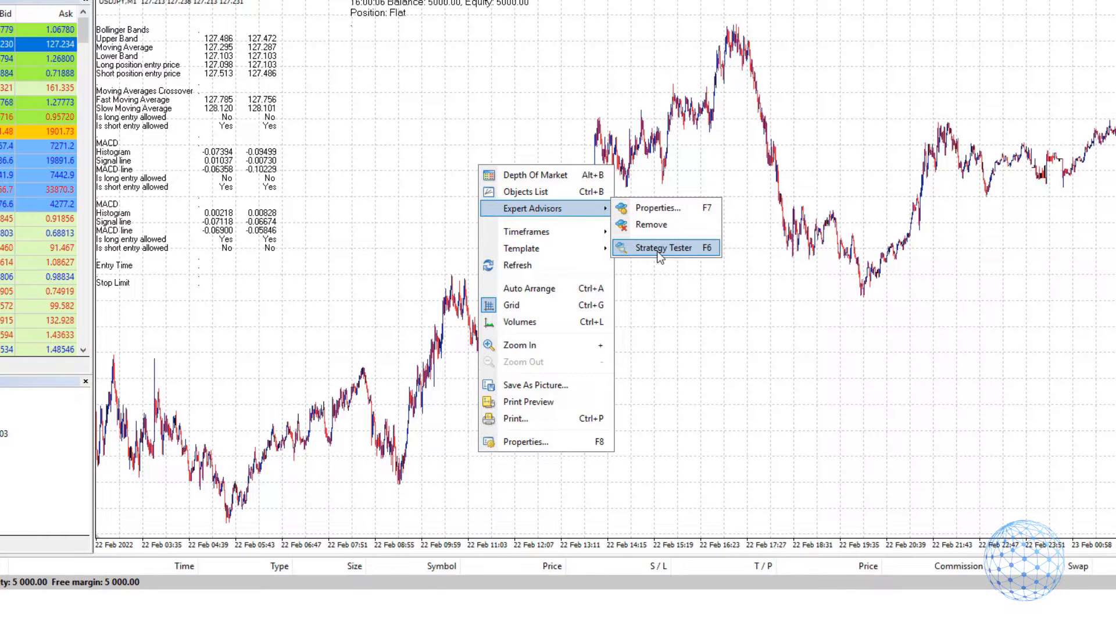
# Bring up the Strategy Tester panel beneath the USDJPY chart.
pyautogui.click(663, 247)
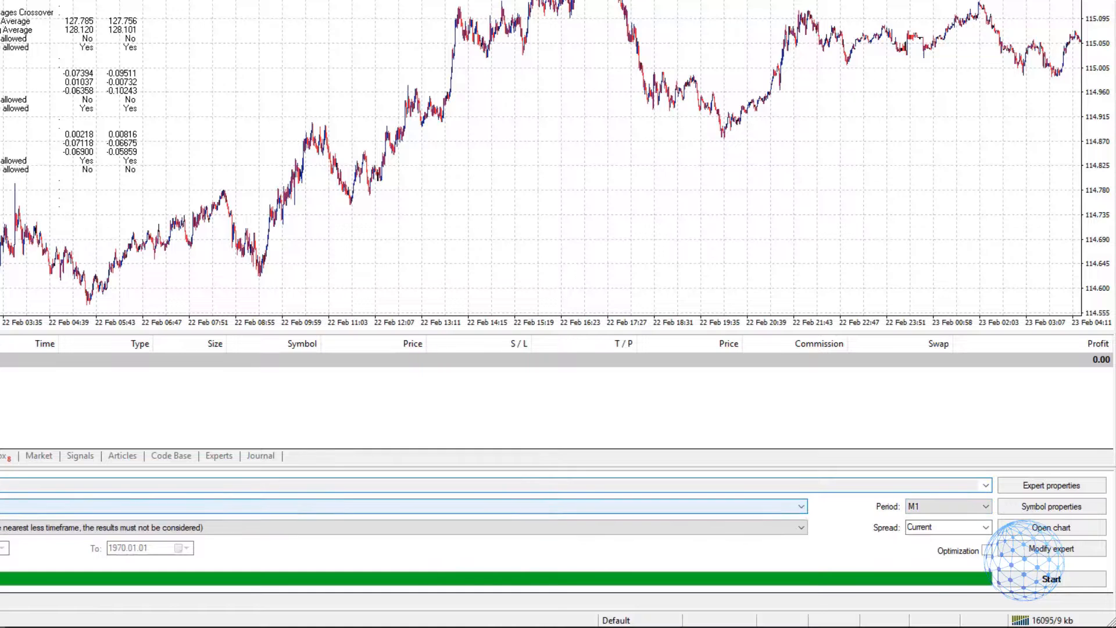
# Target the USDJPY ROBOT.ex4 expert on USDJPY with the Control points model.
pyautogui.click(796, 528)
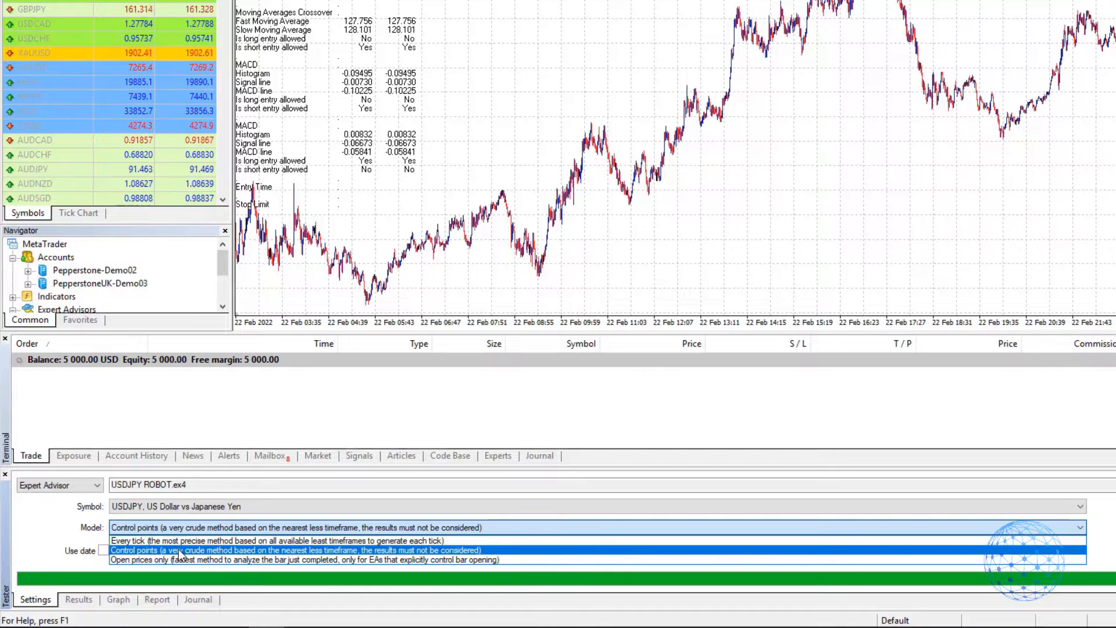
pyautogui.click(295, 549)
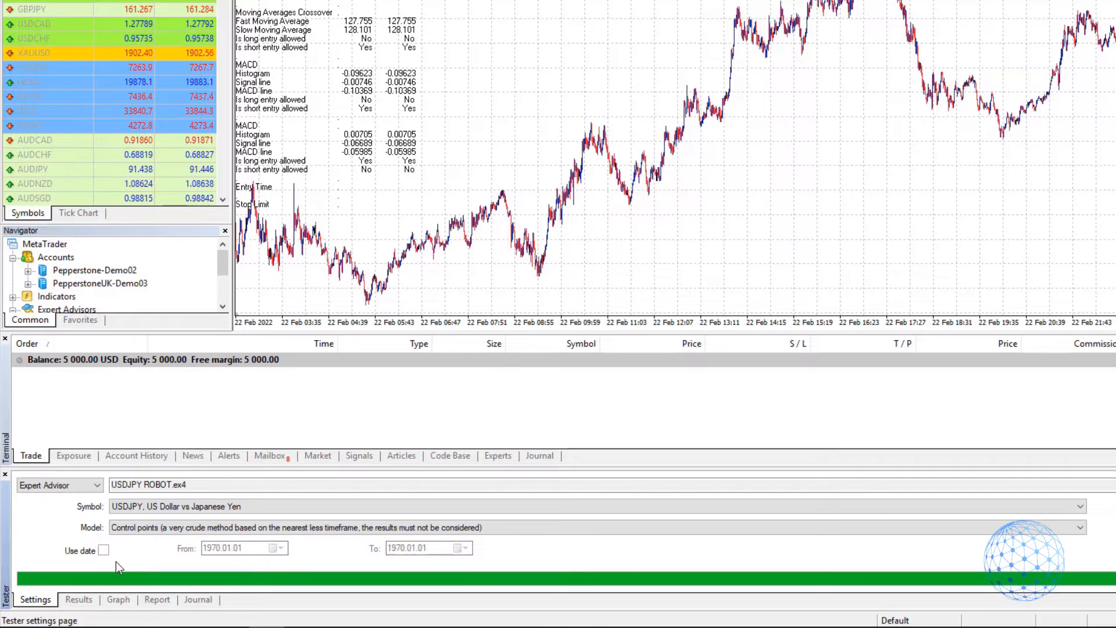
# Enable Use date with the test period from 2022.01.01 to 2022.04.26.
pyautogui.click(103, 551)
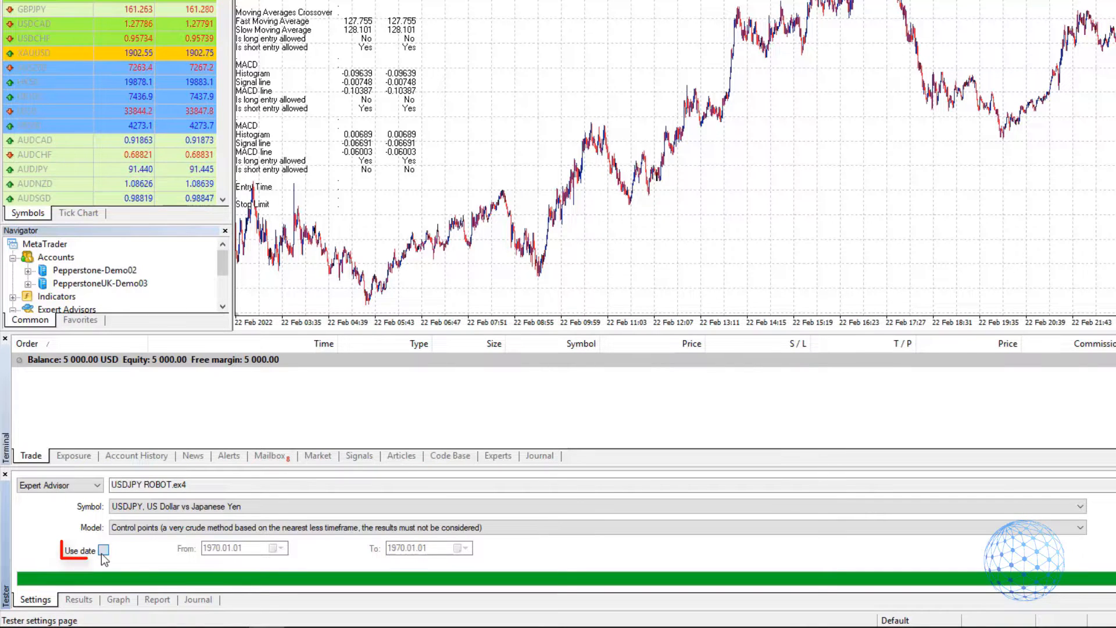
pyautogui.click(103, 551)
pyautogui.write('2022')
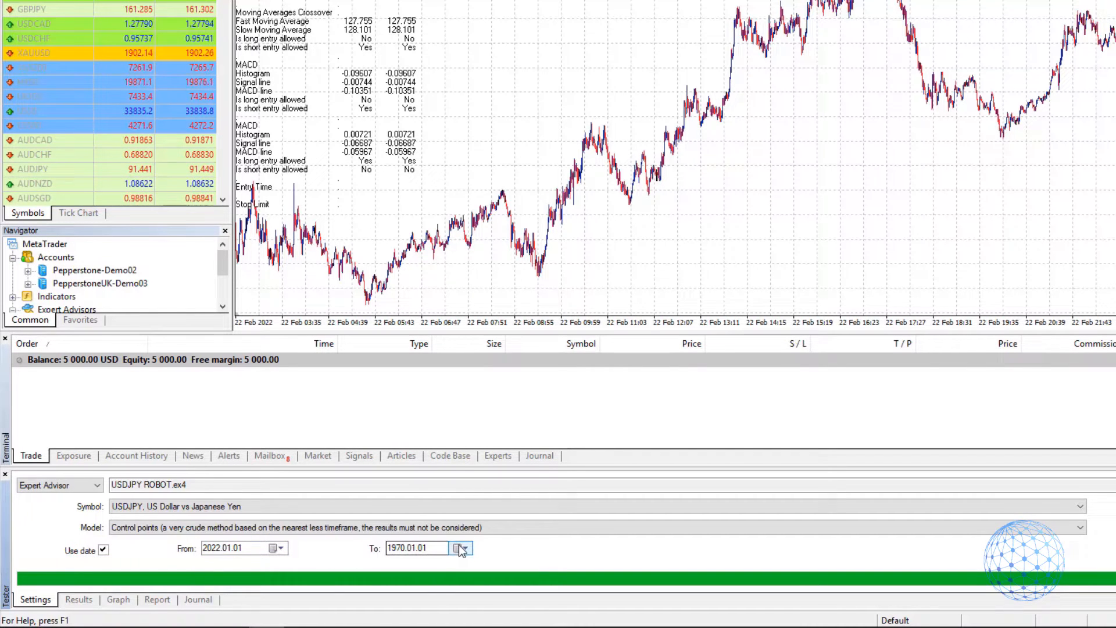
pyautogui.click(463, 548)
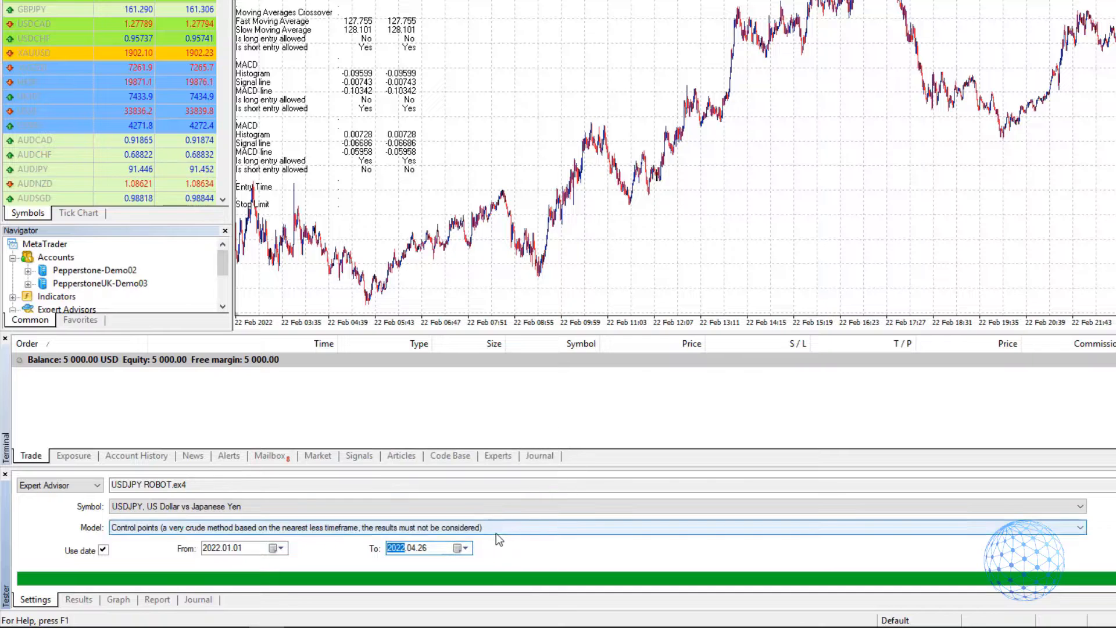
pyautogui.click(103, 550)
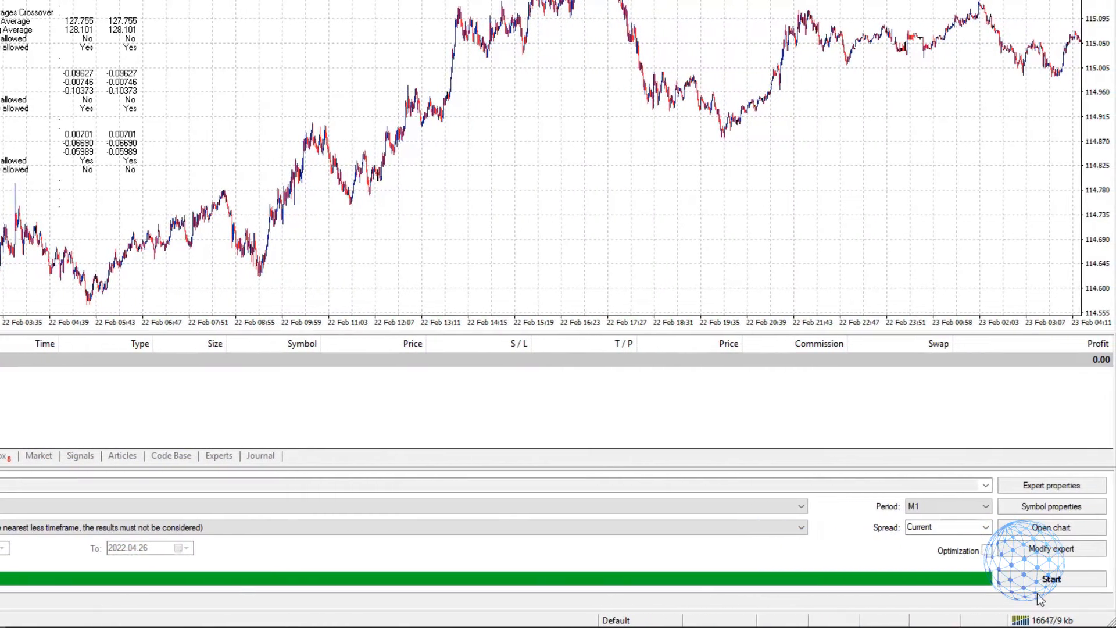
# Start the backtest and review its Results, Graph and Journal before returning to Settings.
pyautogui.click(1052, 578)
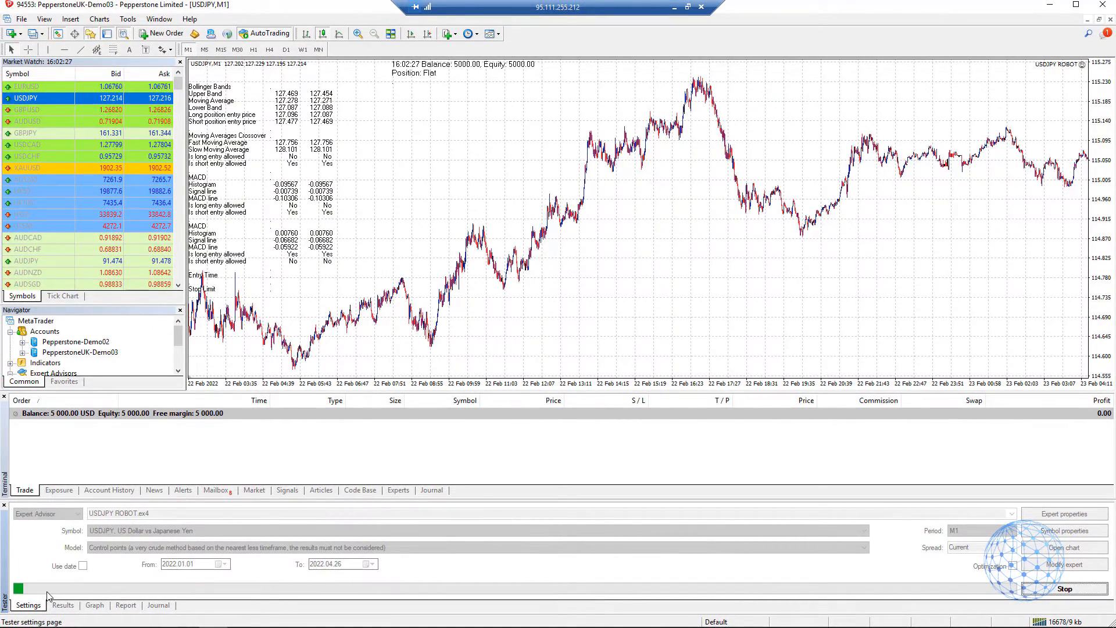
pyautogui.click(63, 606)
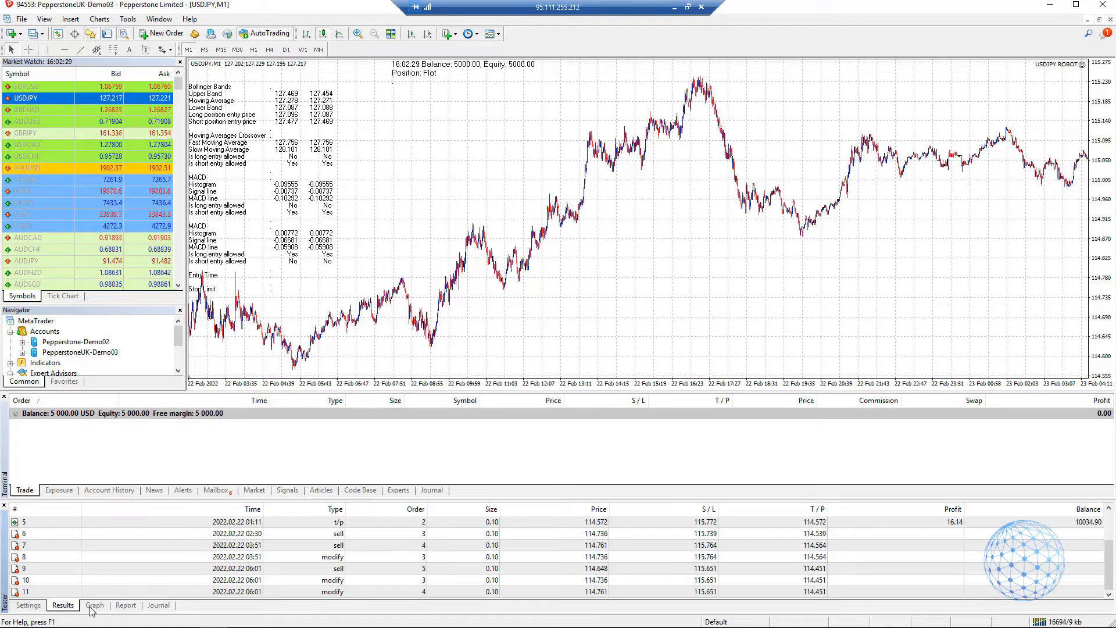
pyautogui.click(94, 606)
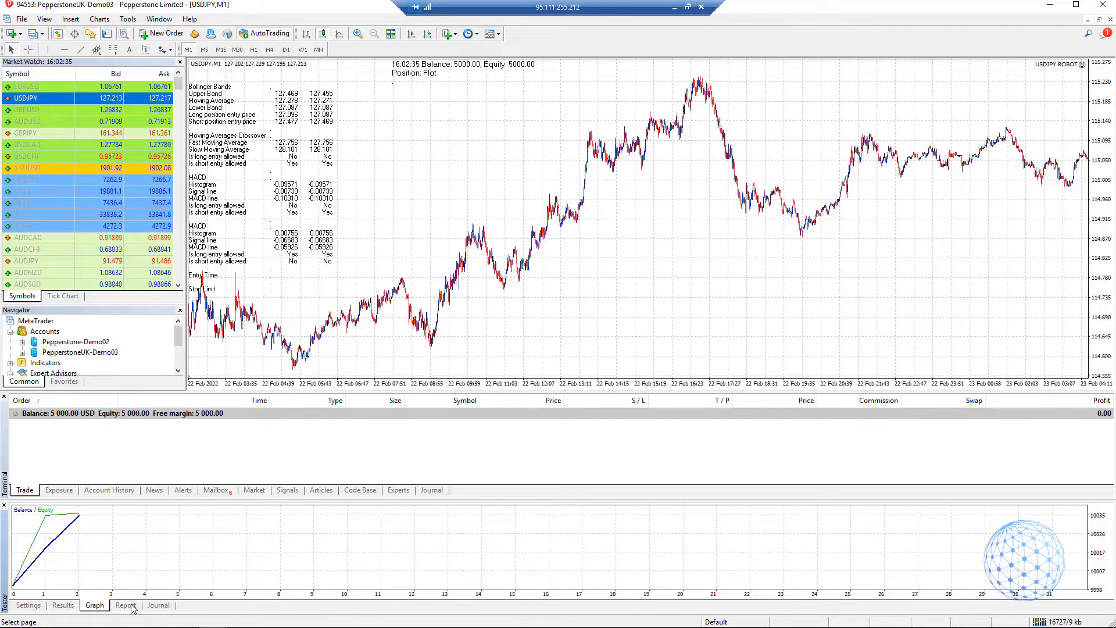
pyautogui.click(158, 605)
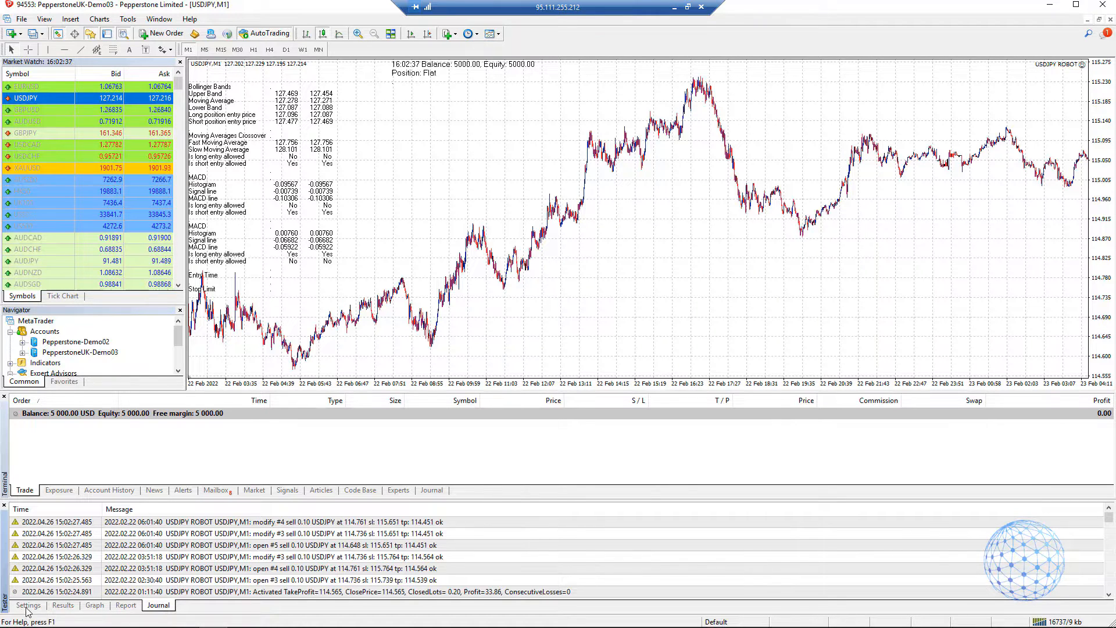
pyautogui.click(29, 605)
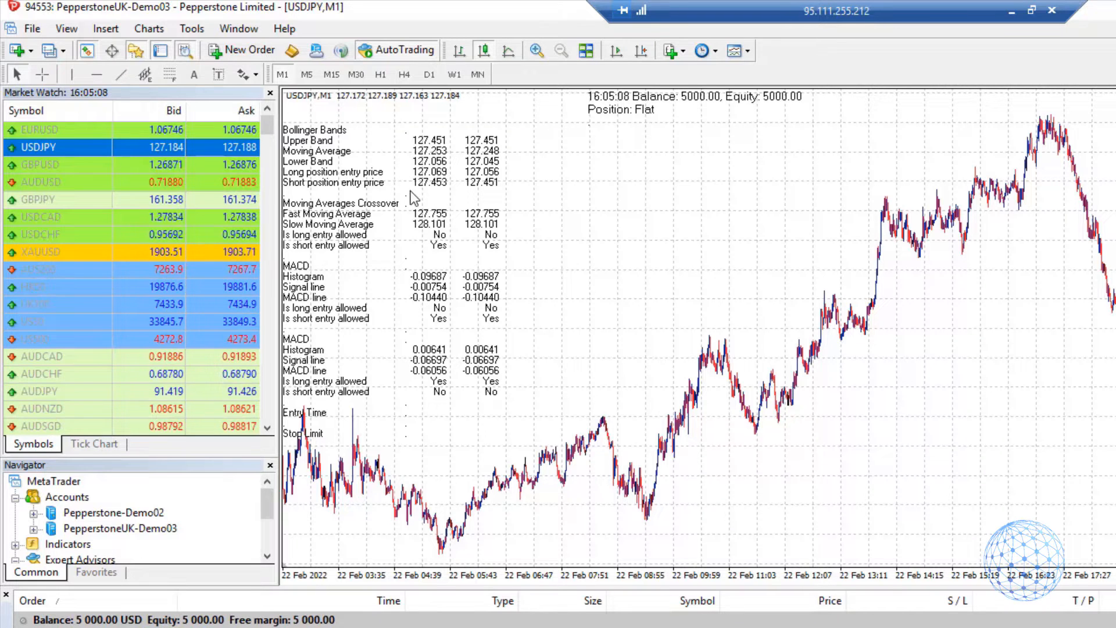
pyautogui.moveTo(453, 198)
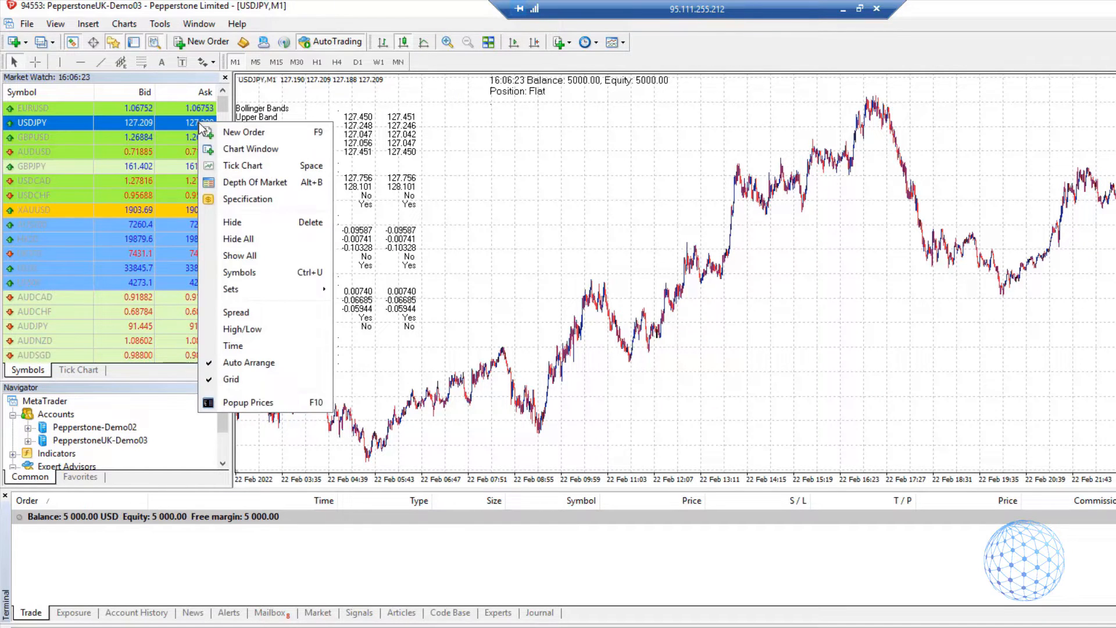
pyautogui.moveTo(238, 272)
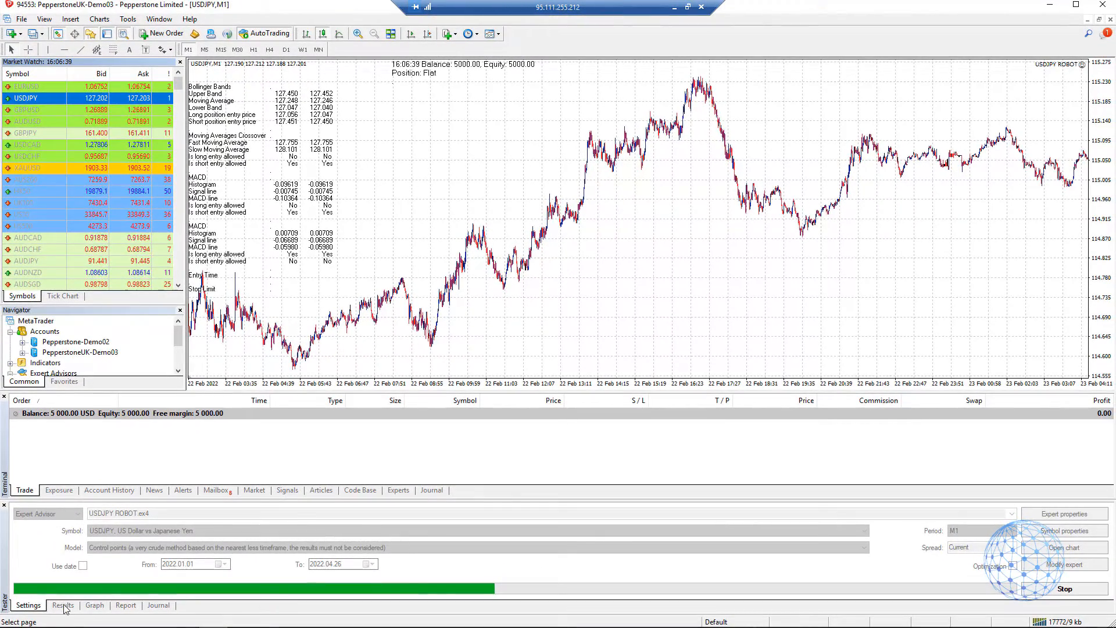
# Review the rerun's trade list and balance graph, where losses drop the balance to 9776.87.
pyautogui.click(63, 605)
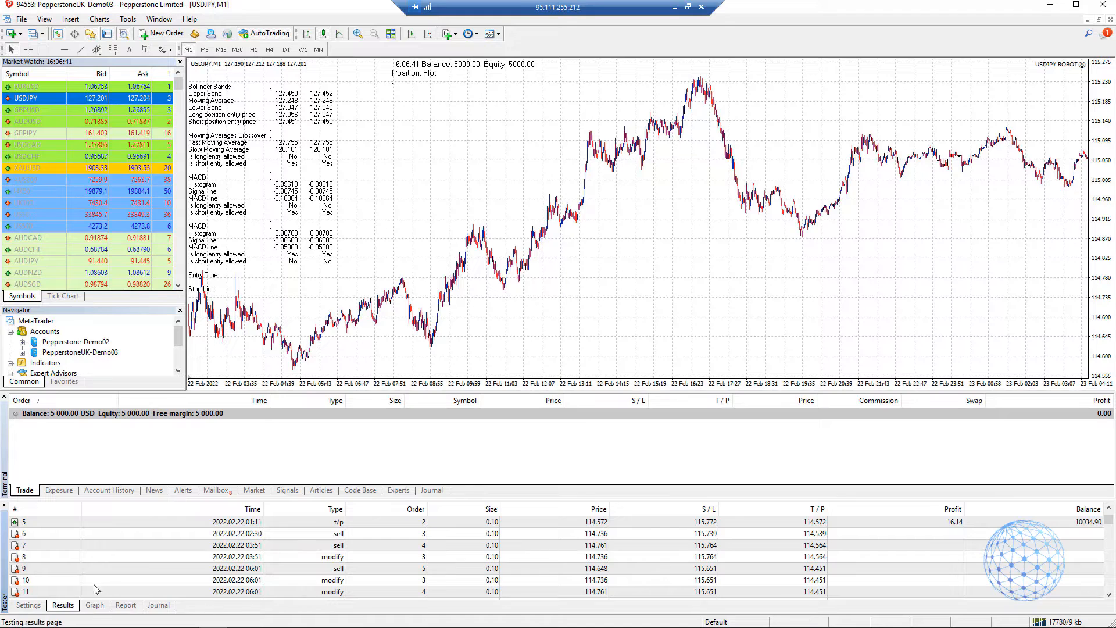
pyautogui.click(95, 606)
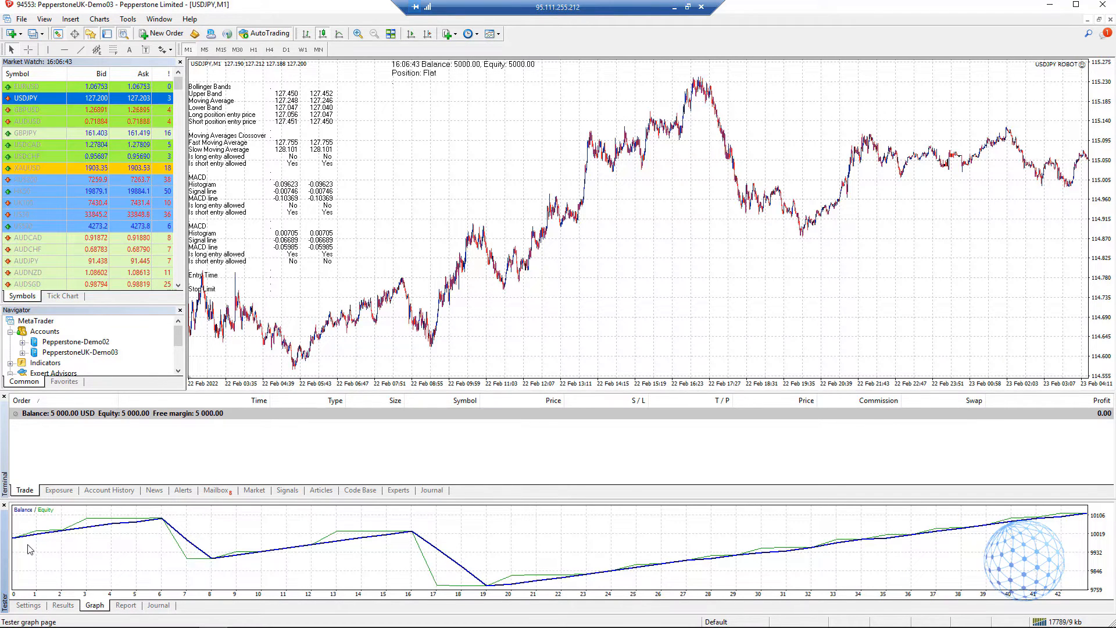
pyautogui.moveTo(156, 520)
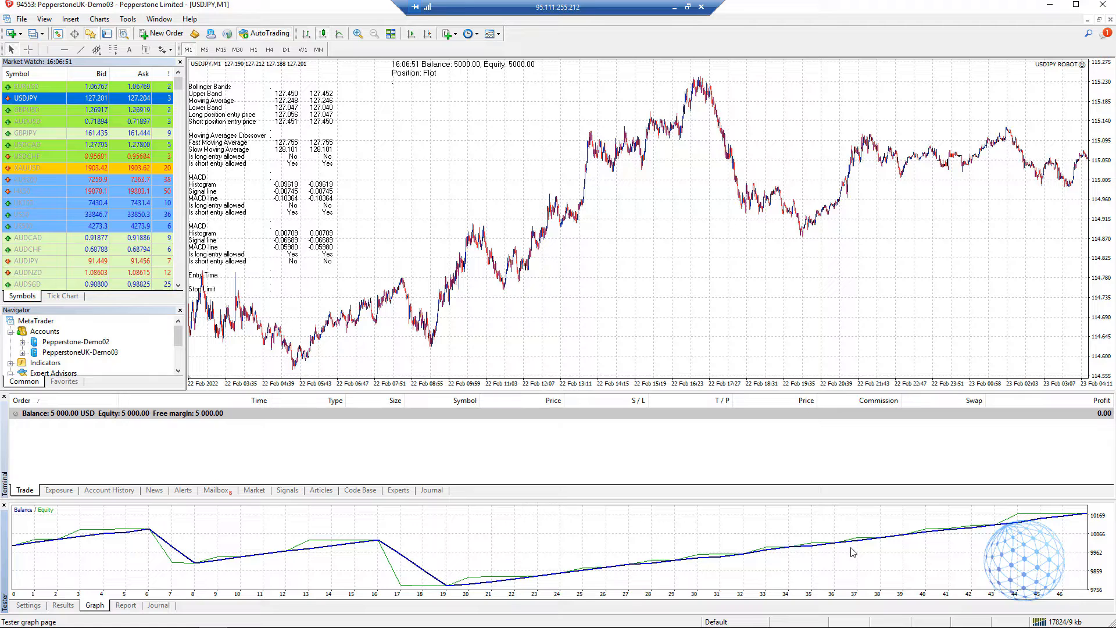
pyautogui.moveTo(936, 520)
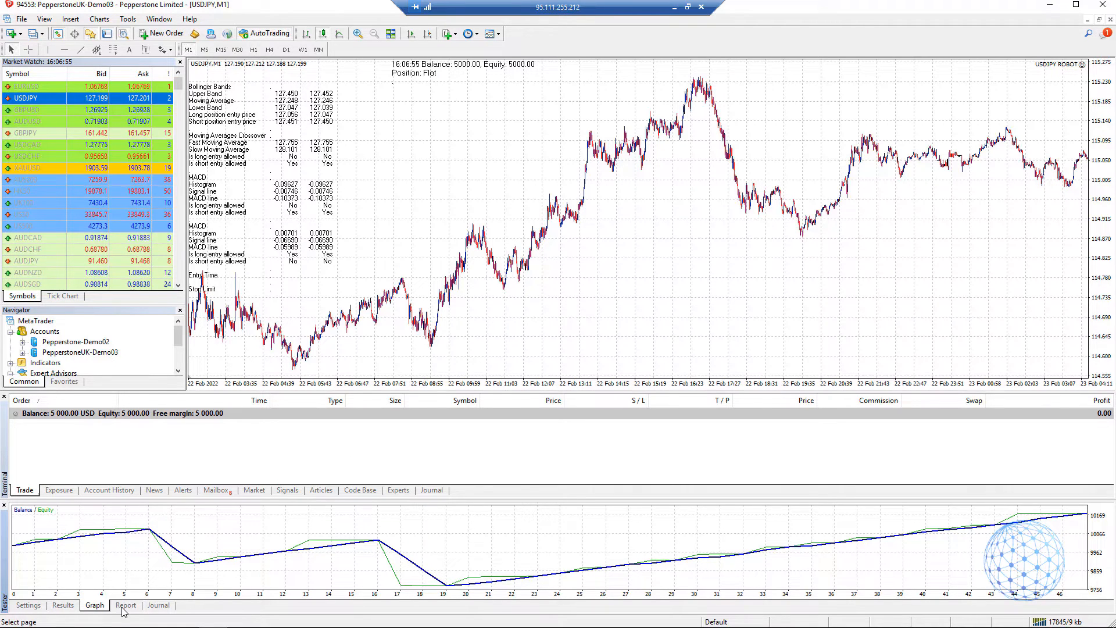
pyautogui.click(62, 605)
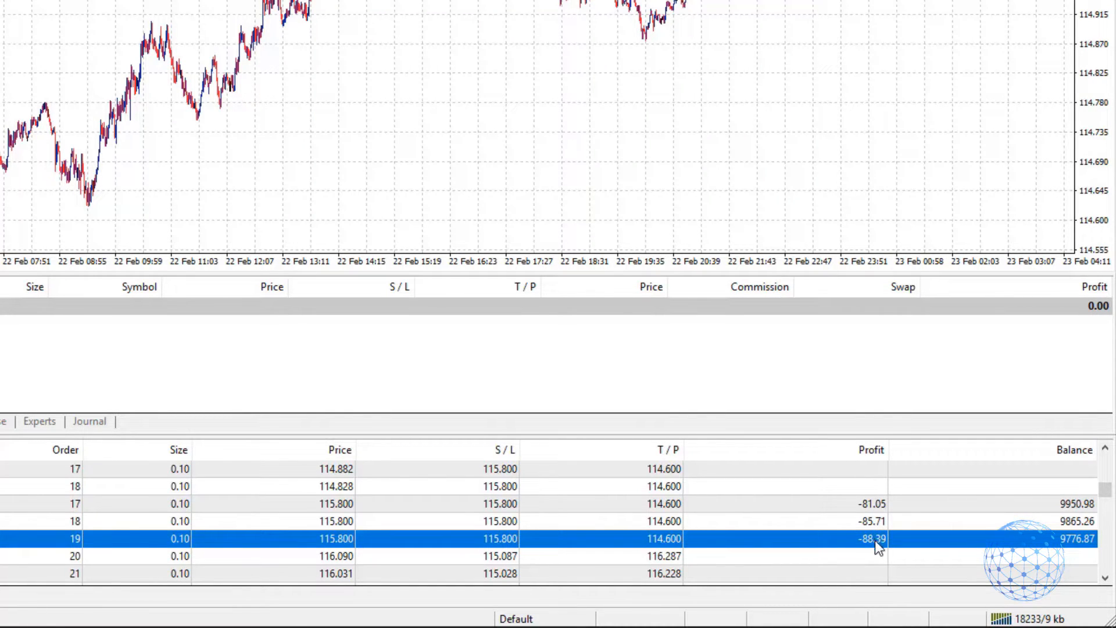
pyautogui.moveTo(370, 614)
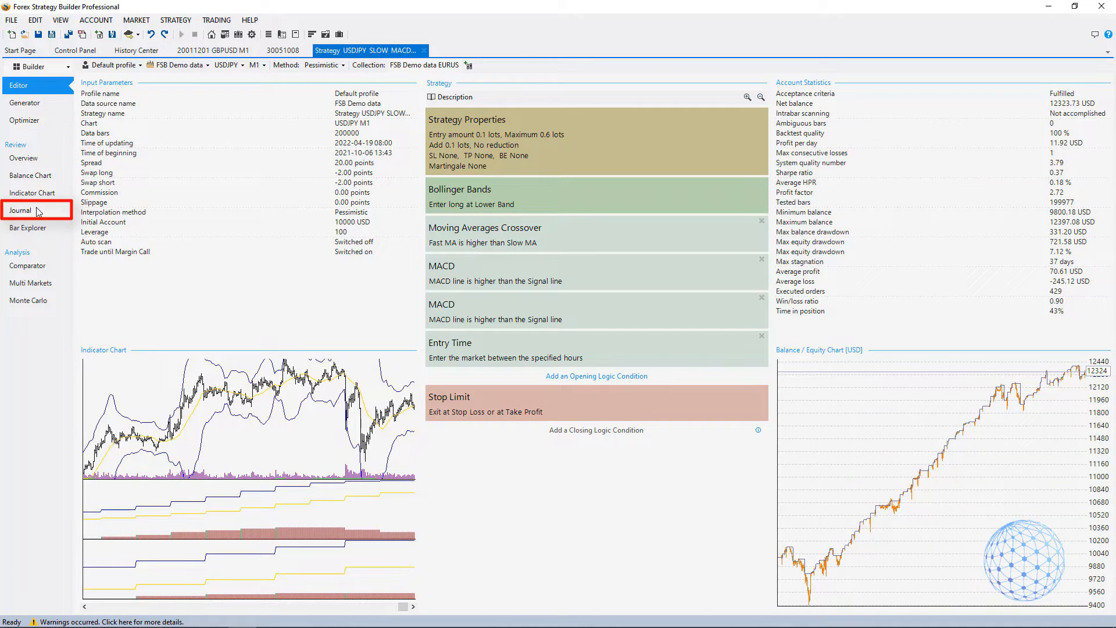
# Show the FSB Pro journal scrolled to late February 2022 and the -257.88 losing close.
pyautogui.click(21, 211)
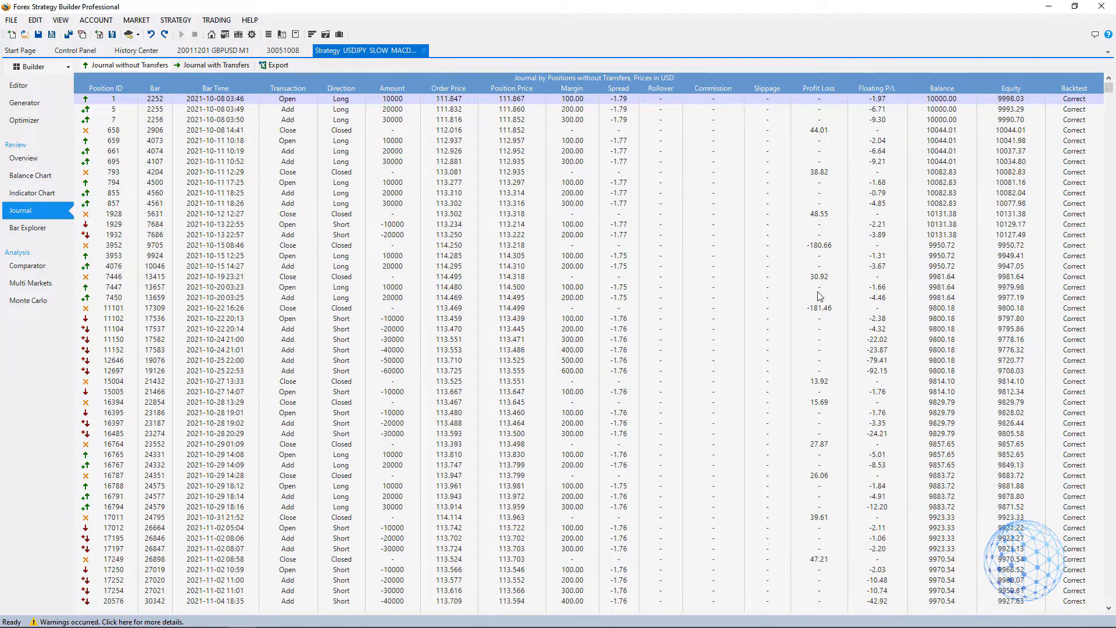
pyautogui.scroll(-3)
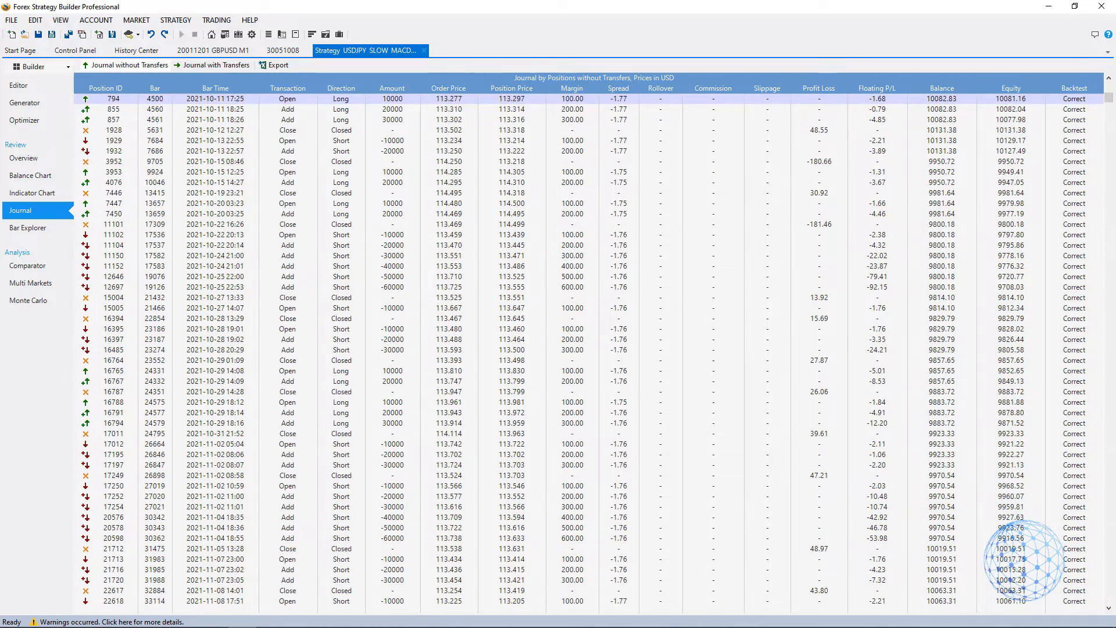
pyautogui.scroll(-3)
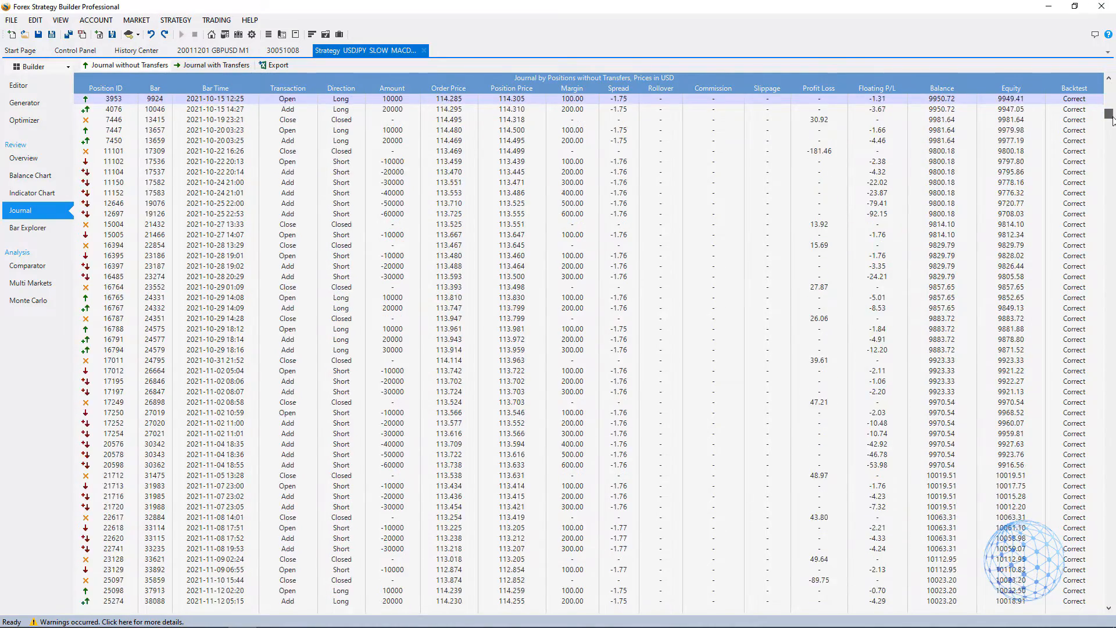
pyautogui.scroll(-3)
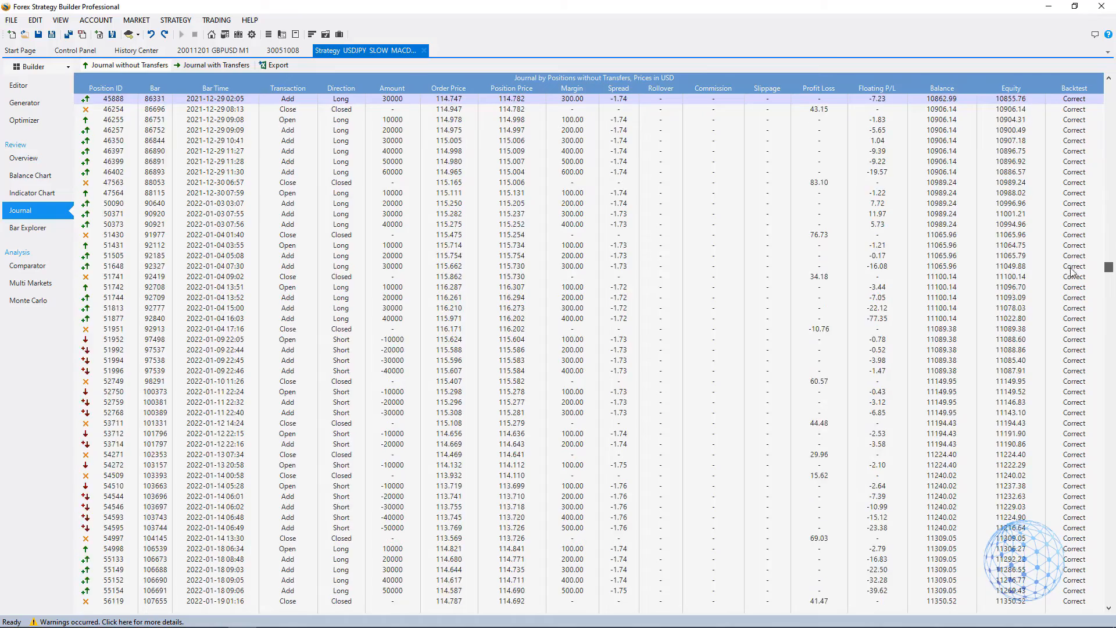
pyautogui.scroll(-3)
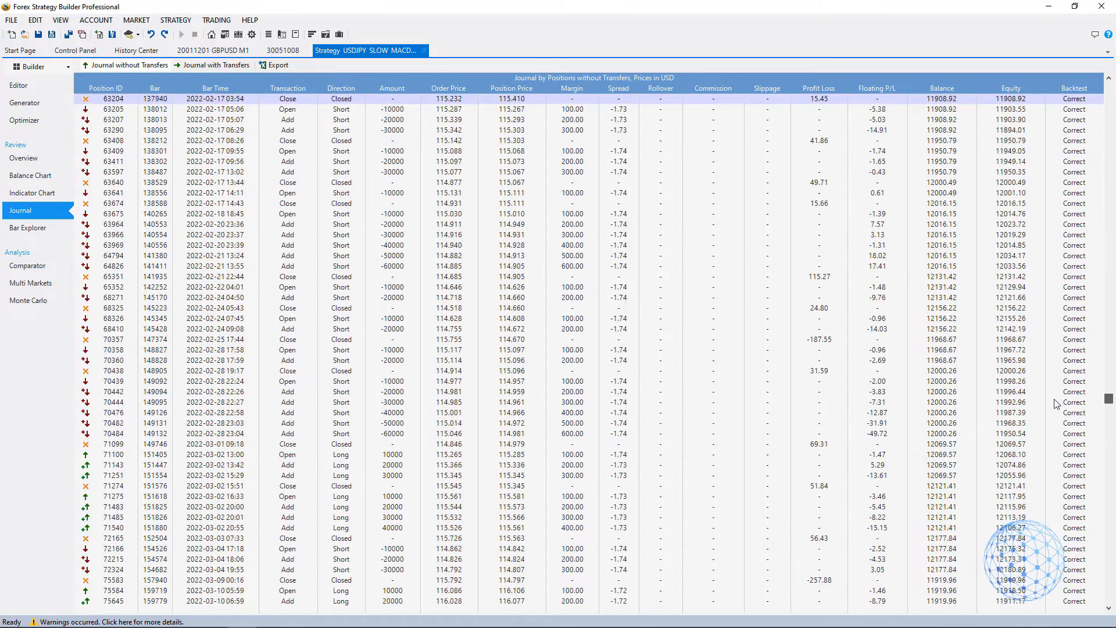
pyautogui.scroll(-3)
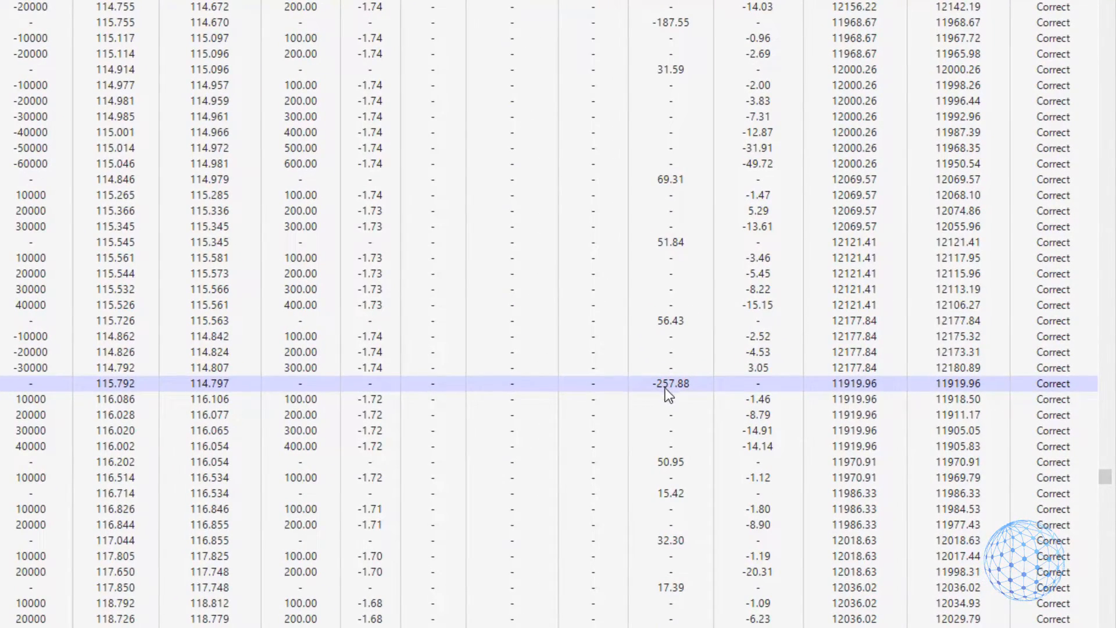
pyautogui.moveTo(137, 388)
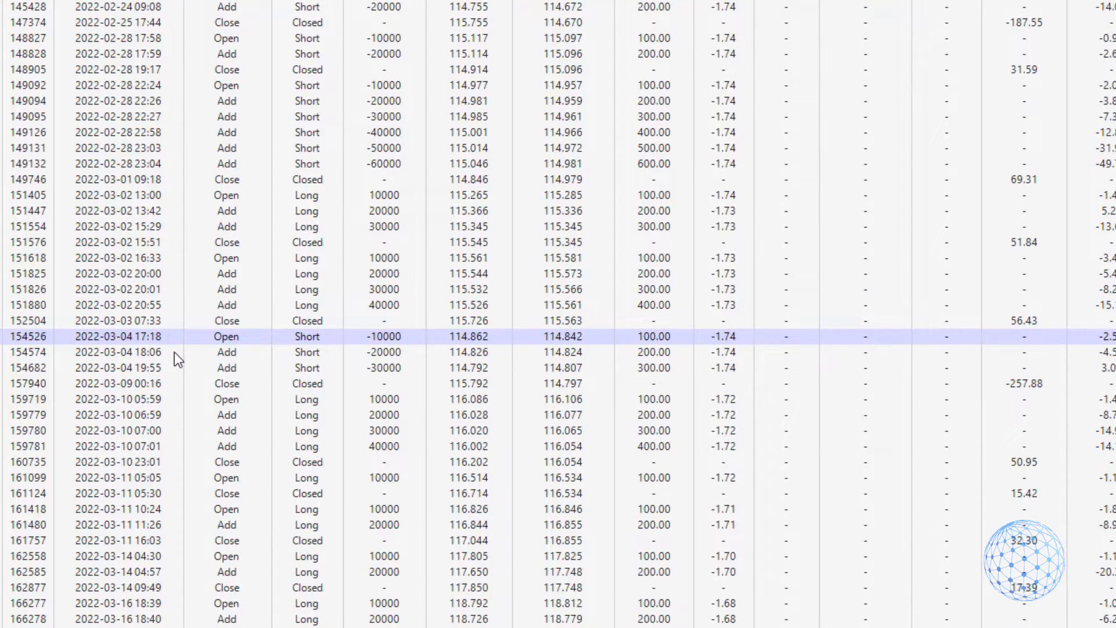
# Mark the 4 March 2022 19:55 short entry that ended in the -257.88 close.
pyautogui.click(178, 368)
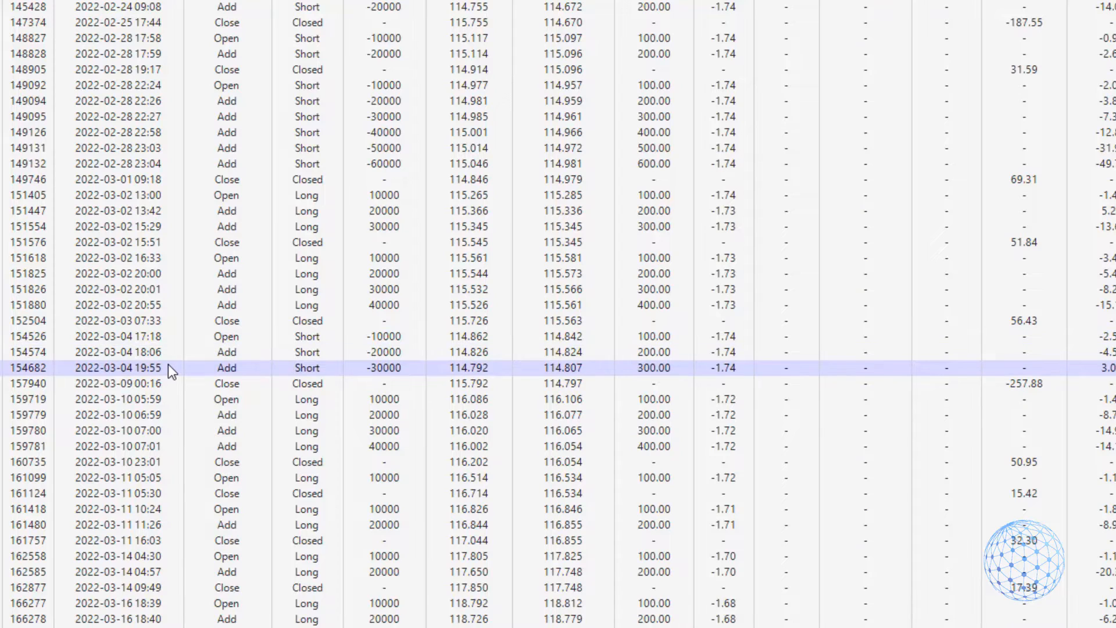
pyautogui.moveTo(716, 364)
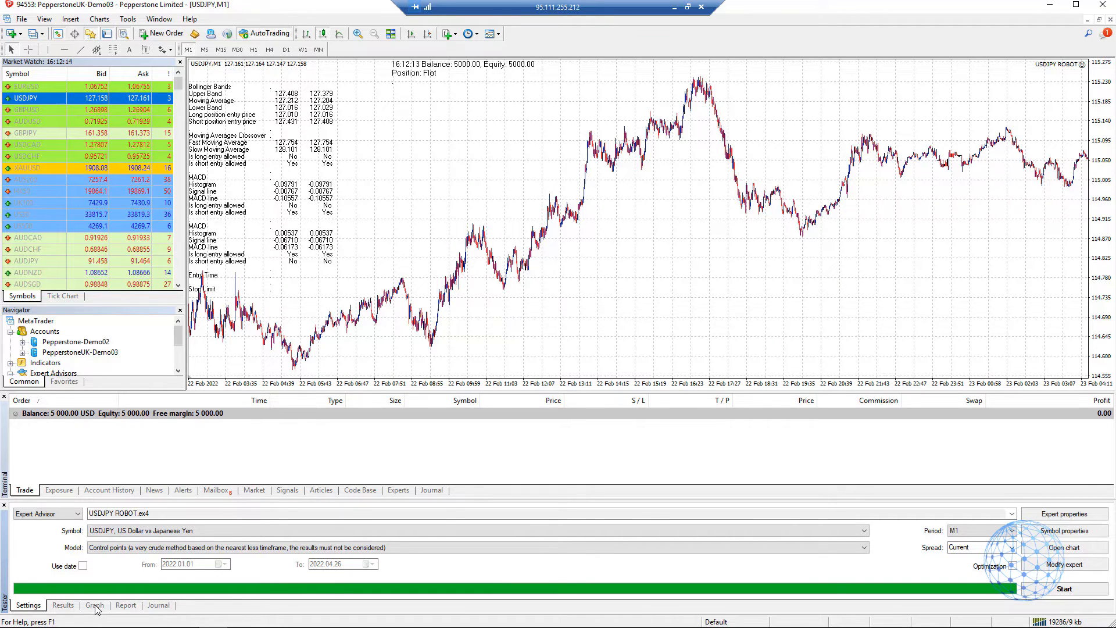
# Show the USDJPY ROBOT backtest's balance and equity graph in MT4.
pyautogui.click(94, 605)
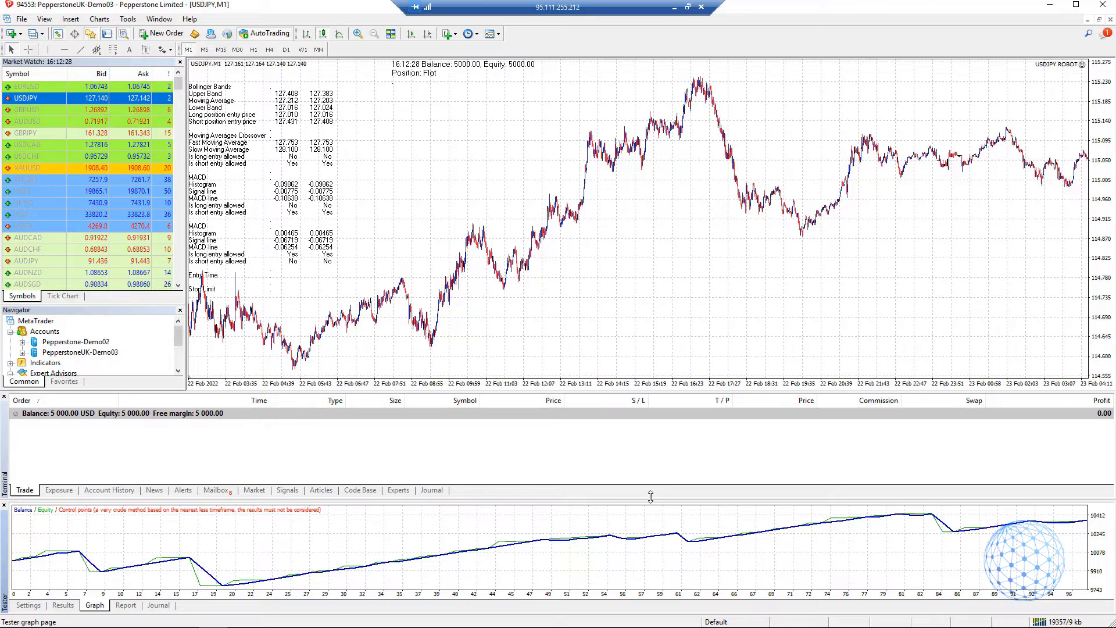
pyautogui.moveTo(754, 523)
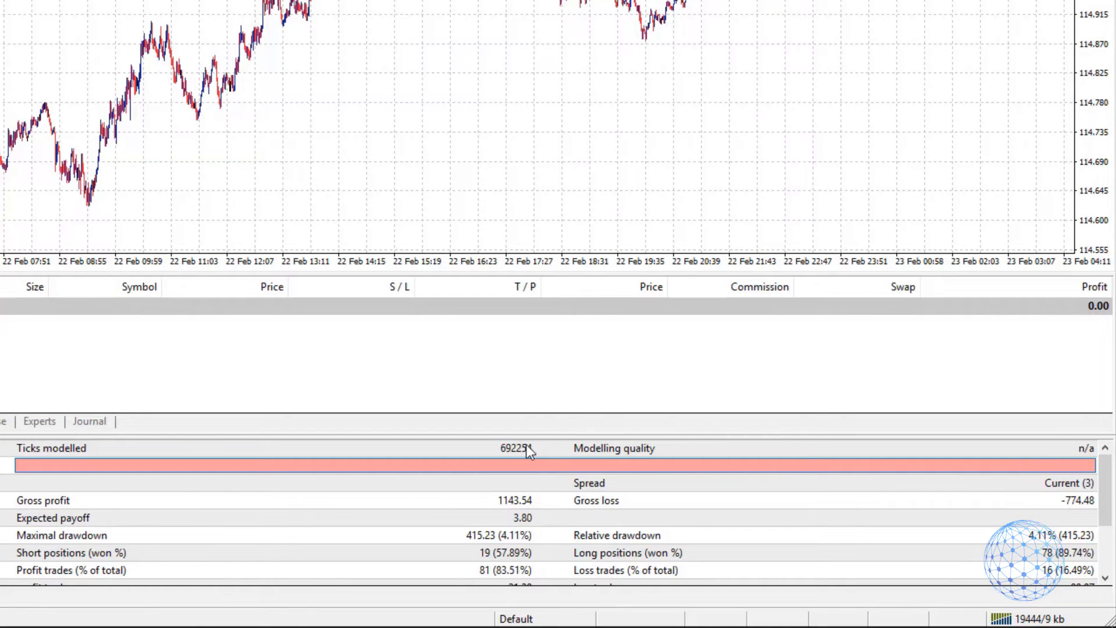
pyautogui.moveTo(489, 543)
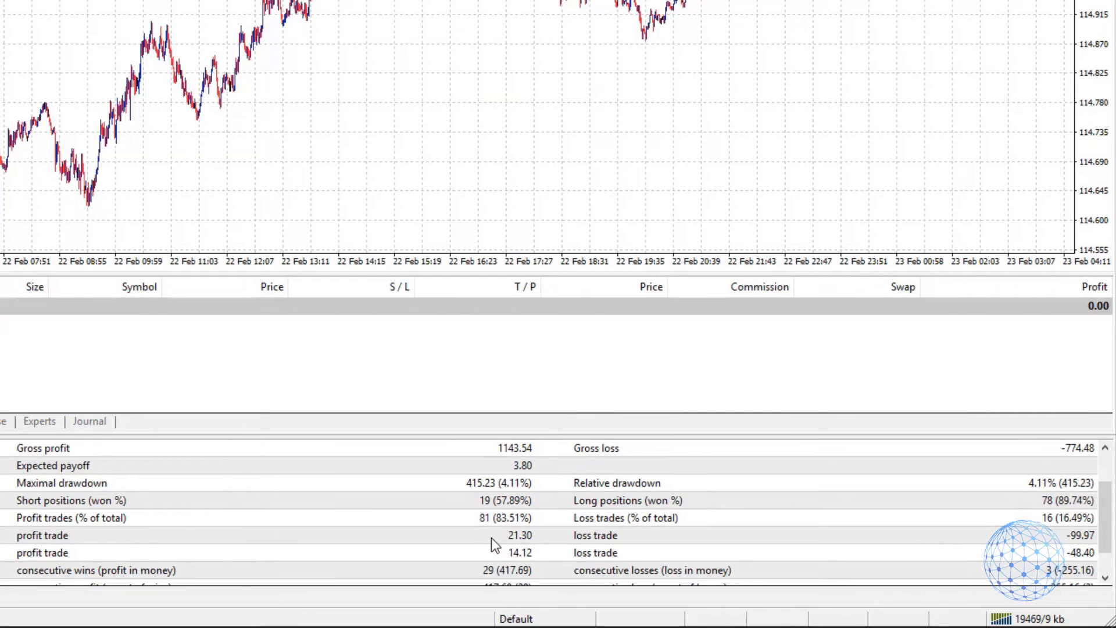
# Scroll the report to gross profit 1143.54, gross loss -774.48 and drawdown 415.23 (4.11%).
pyautogui.scroll(-3)
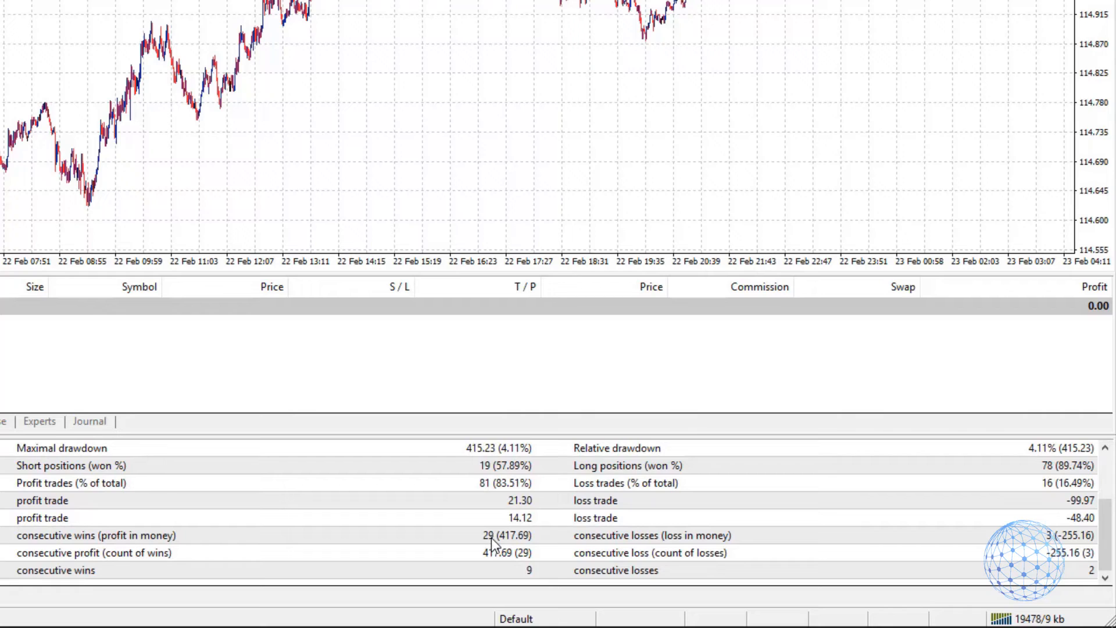